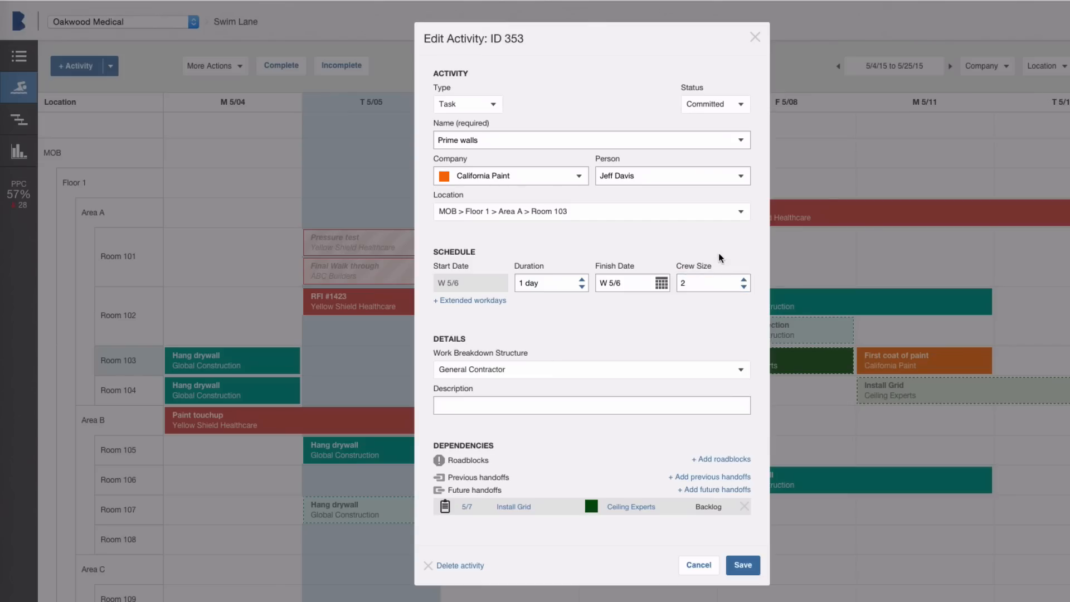
# Set activity 353 'Prime walls' to Open status and save it as Open
pyautogui.click(713, 104)
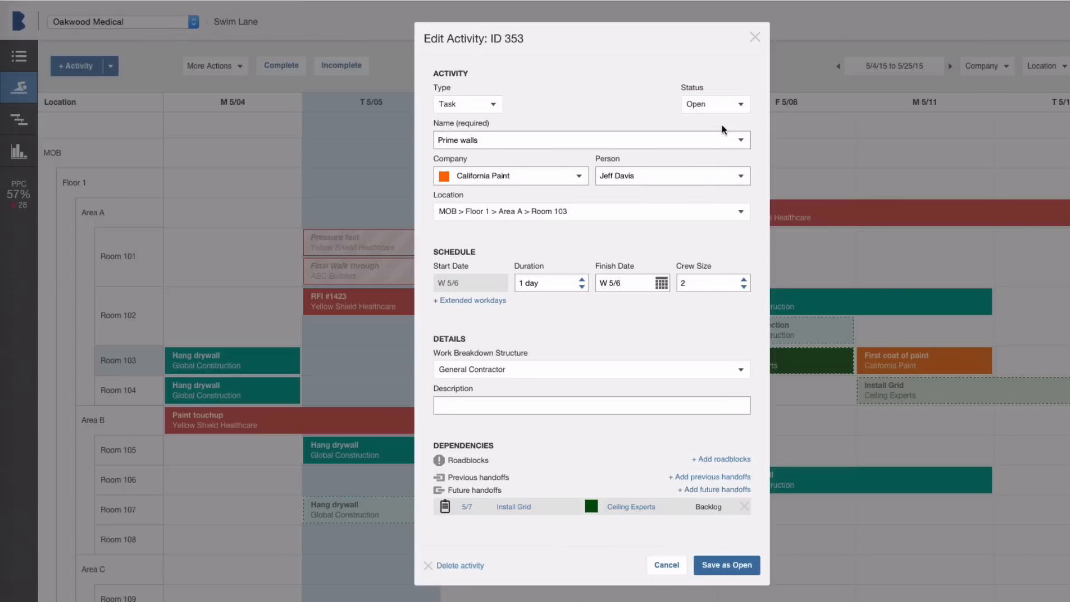
pyautogui.click(726, 565)
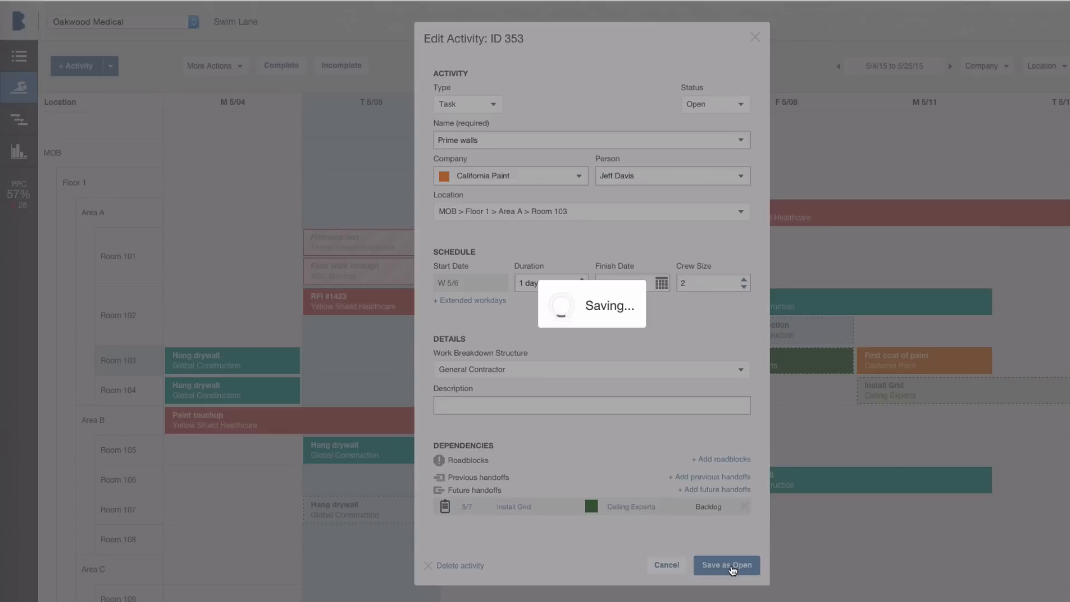
pyautogui.click(726, 565)
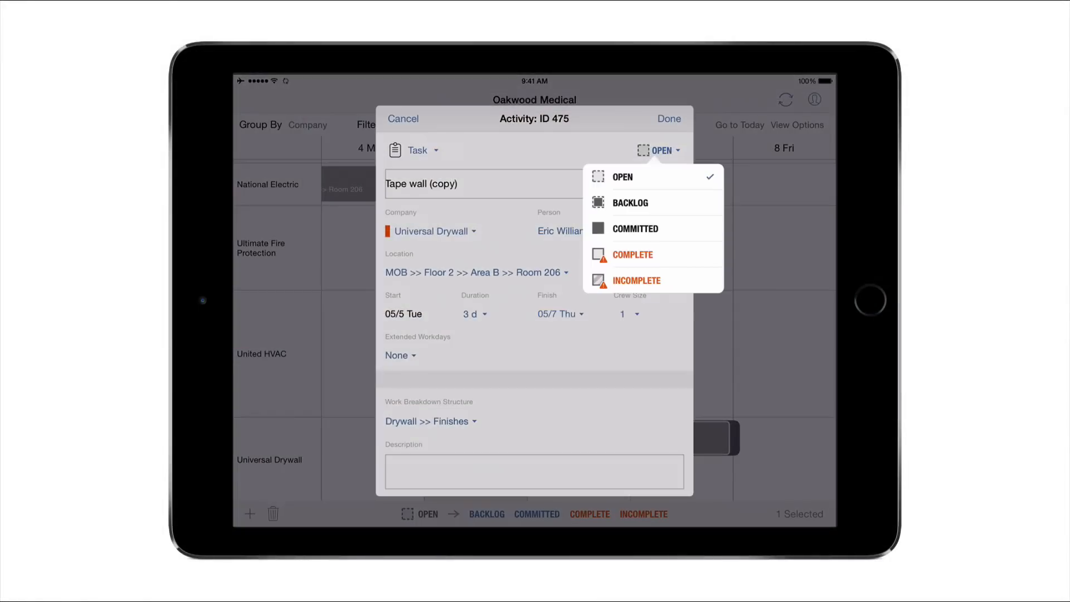
# Make activity 475 'Tape wall (copy)' a Committed Inspection and save it
pyautogui.click(635, 228)
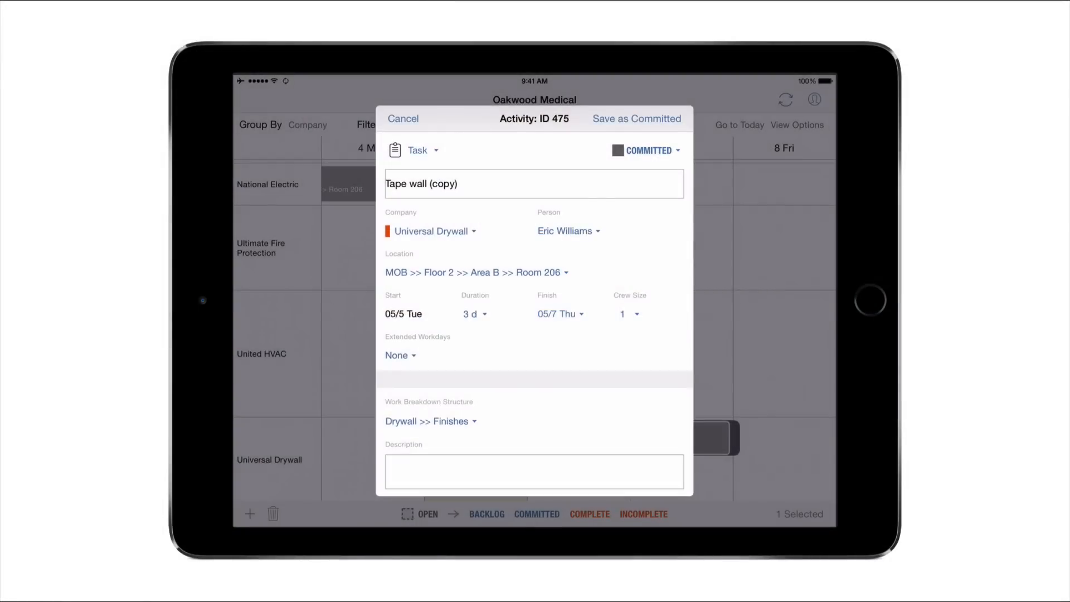
pyautogui.click(418, 150)
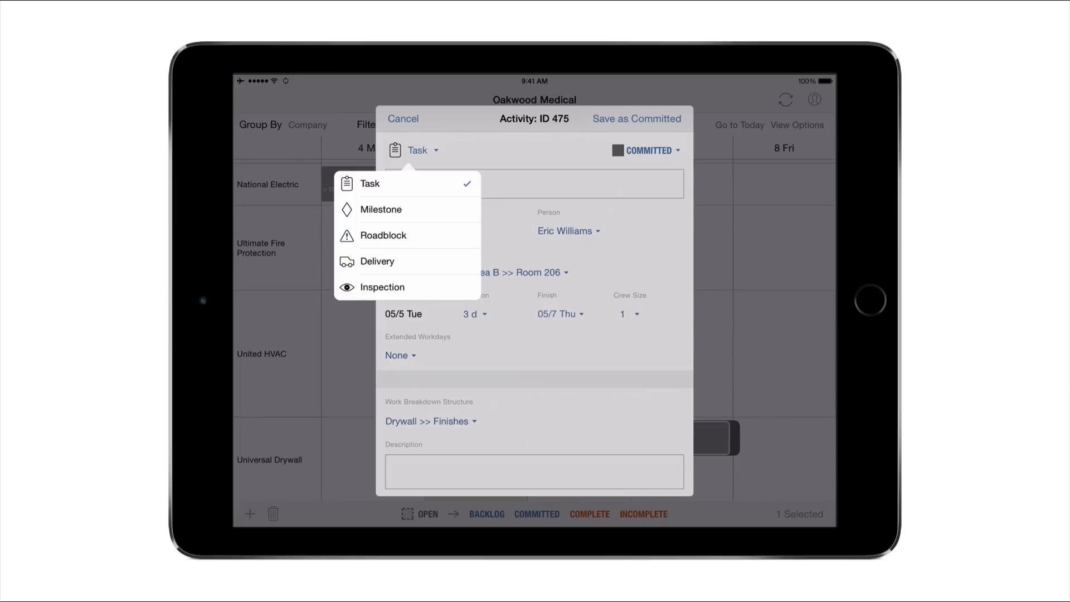
pyautogui.click(381, 287)
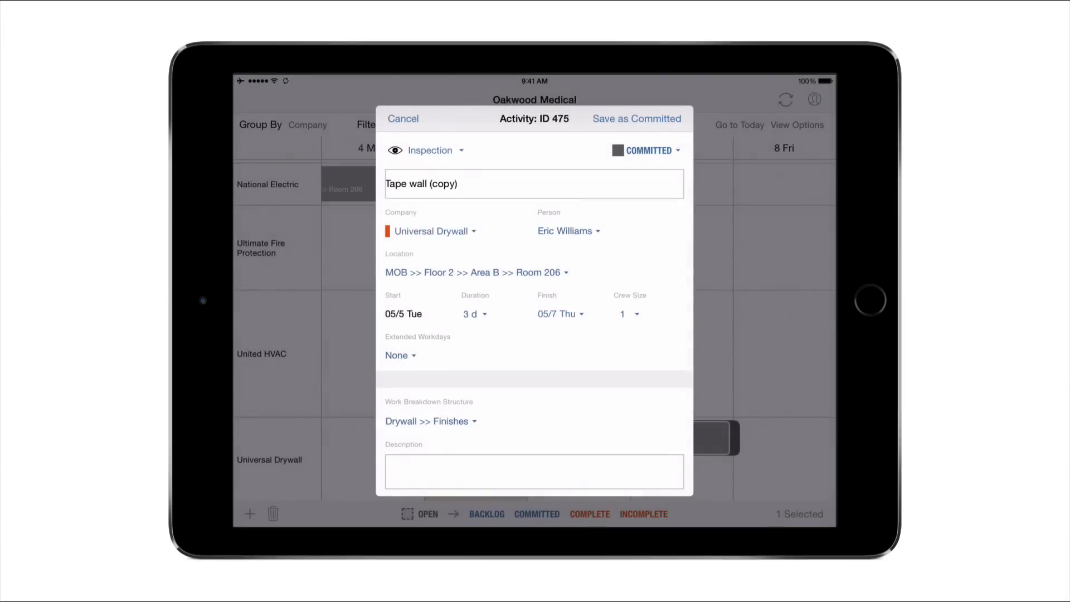
pyautogui.click(636, 118)
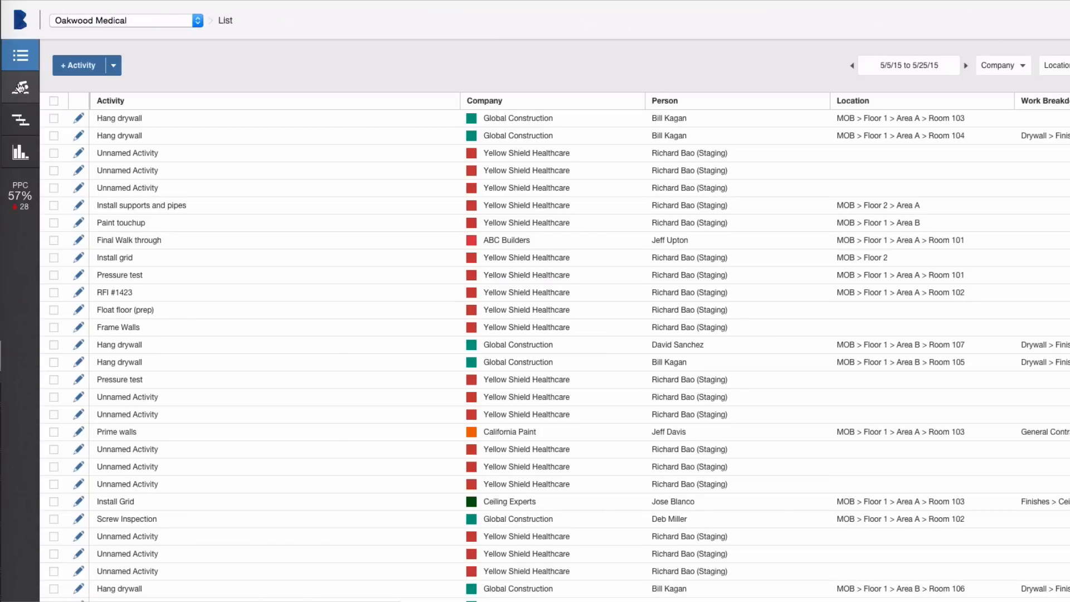
# View the schedule as swim lanes, then as a Gantt chart, then back as the activity list
pyautogui.click(20, 87)
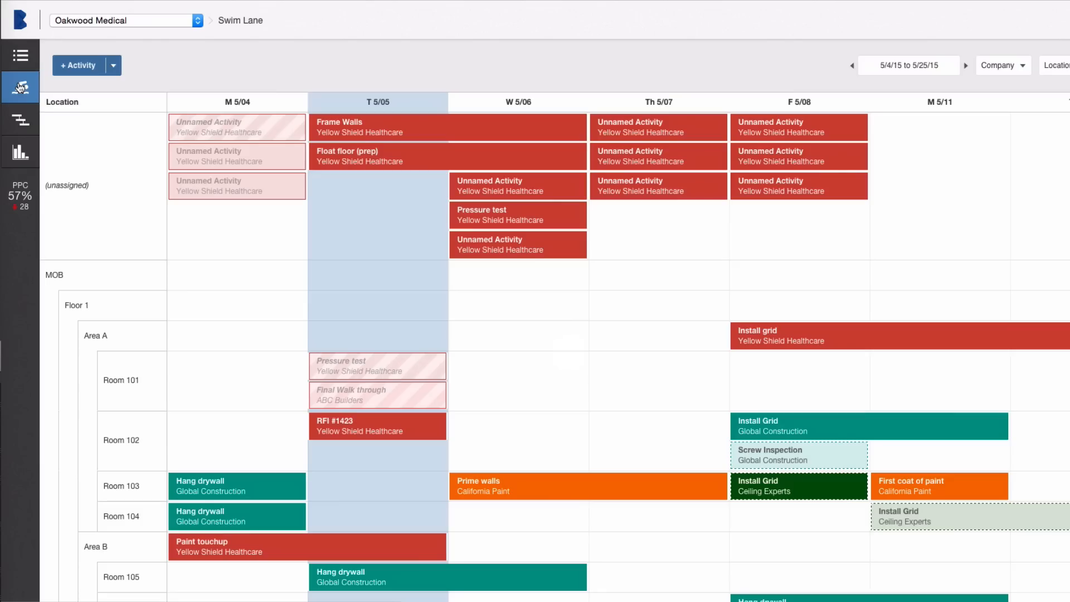
pyautogui.moveTo(20, 121)
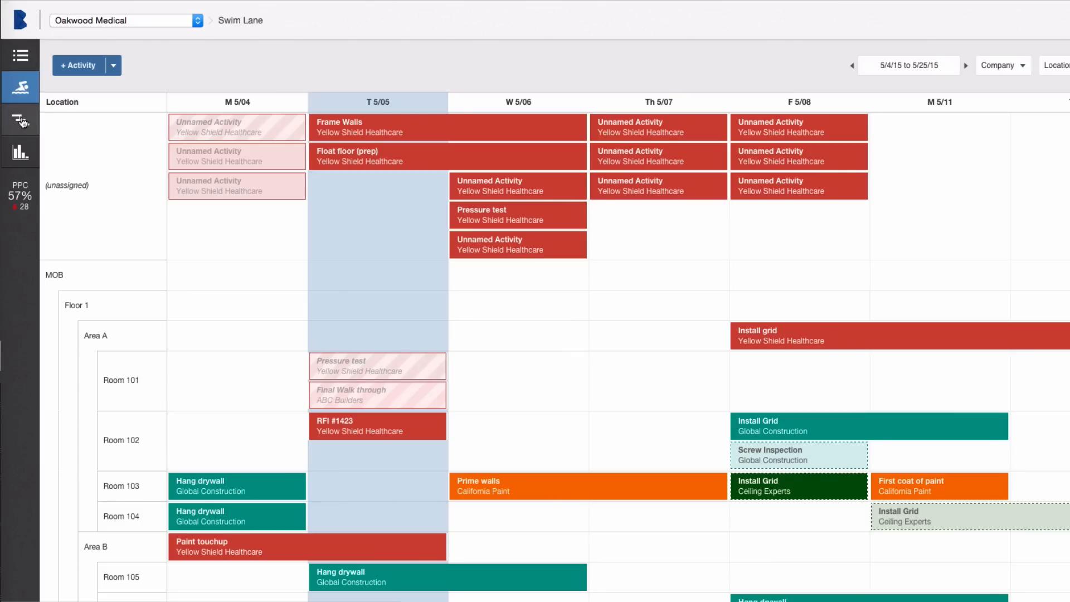
pyautogui.click(20, 120)
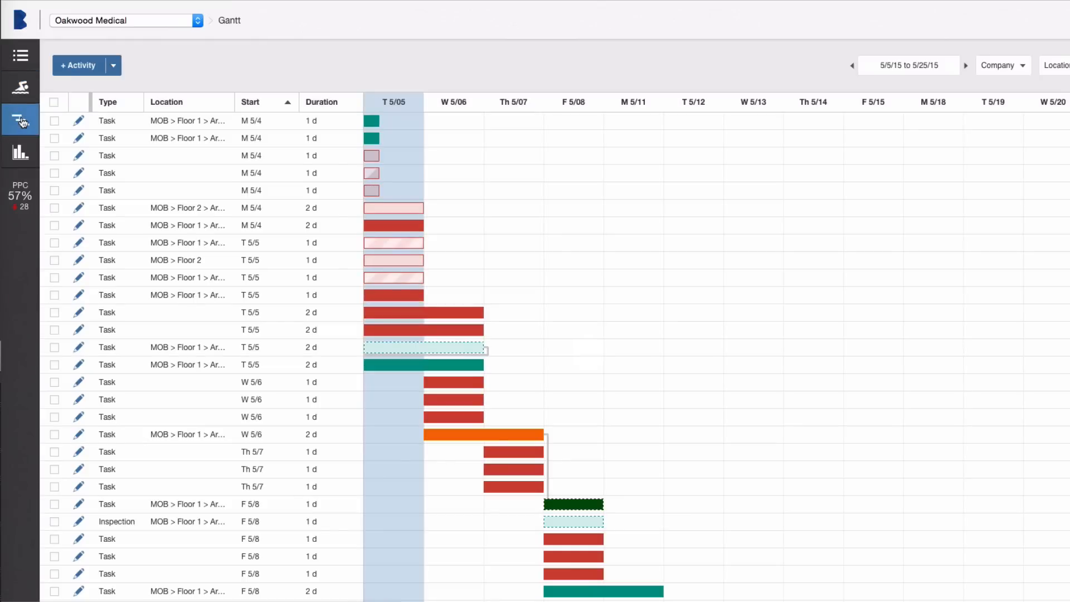
pyautogui.click(112, 64)
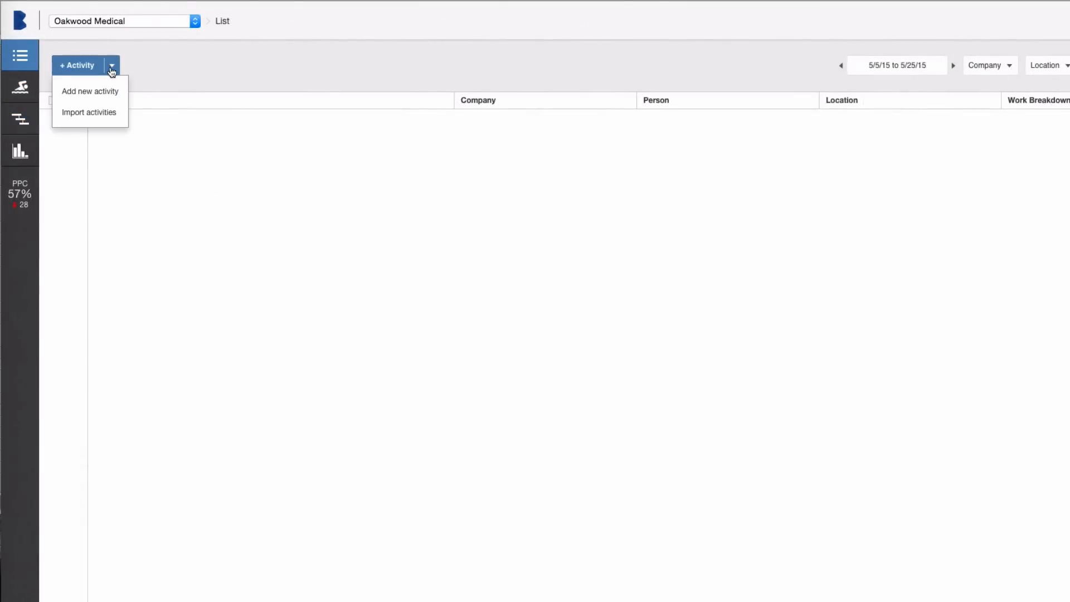
# Start an activity import, choose Import Activities Template.xlsx, then cancel the import
pyautogui.click(89, 111)
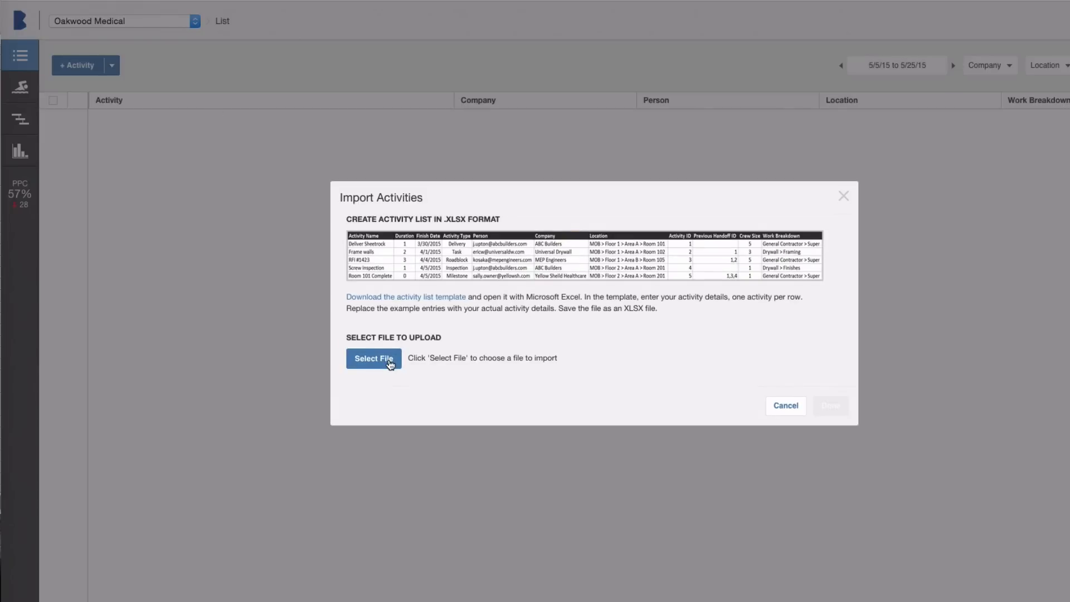
pyautogui.click(373, 358)
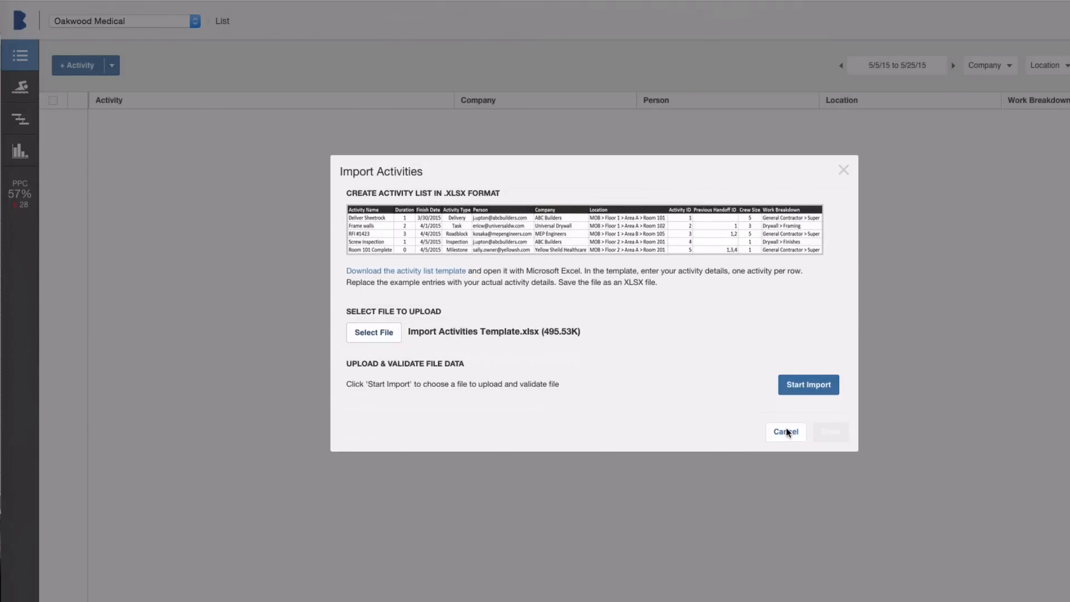
pyautogui.click(785, 431)
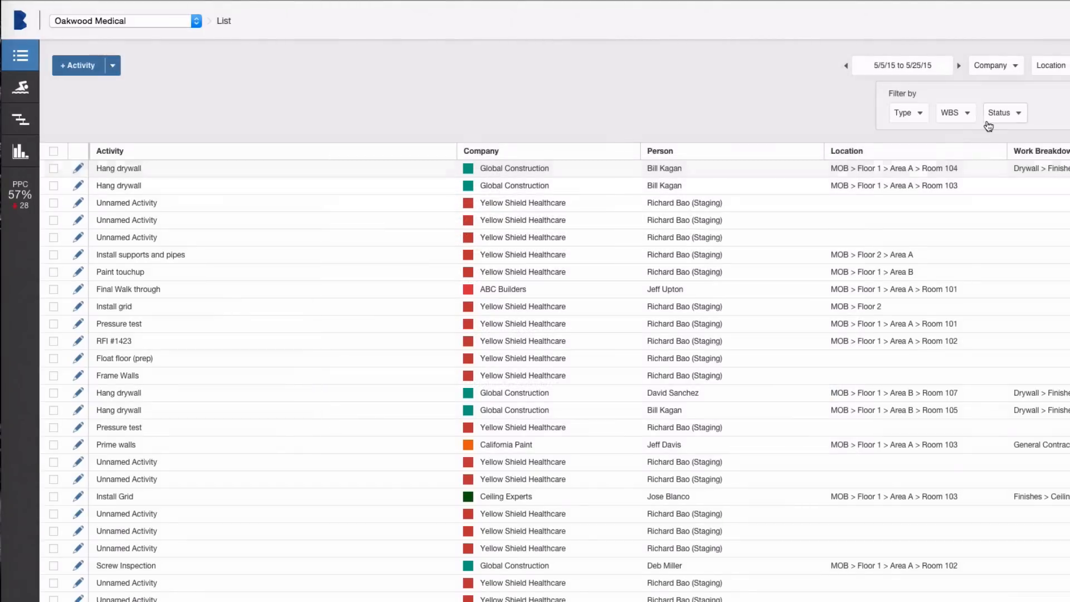
# Filter the list by company to the two Room 103 activities, then go to Reports
pyautogui.click(998, 112)
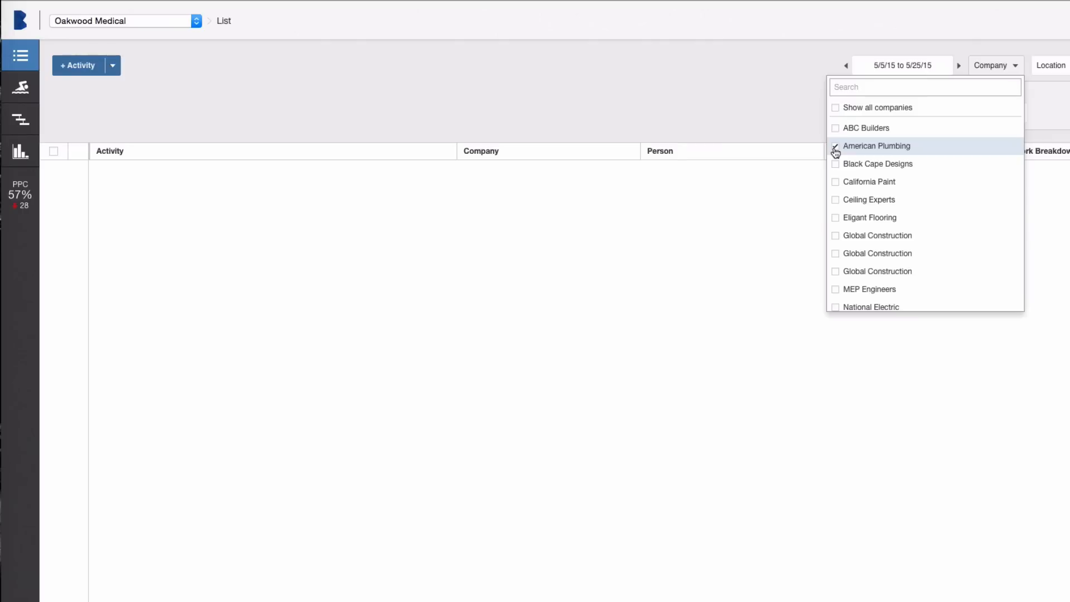
pyautogui.click(1050, 65)
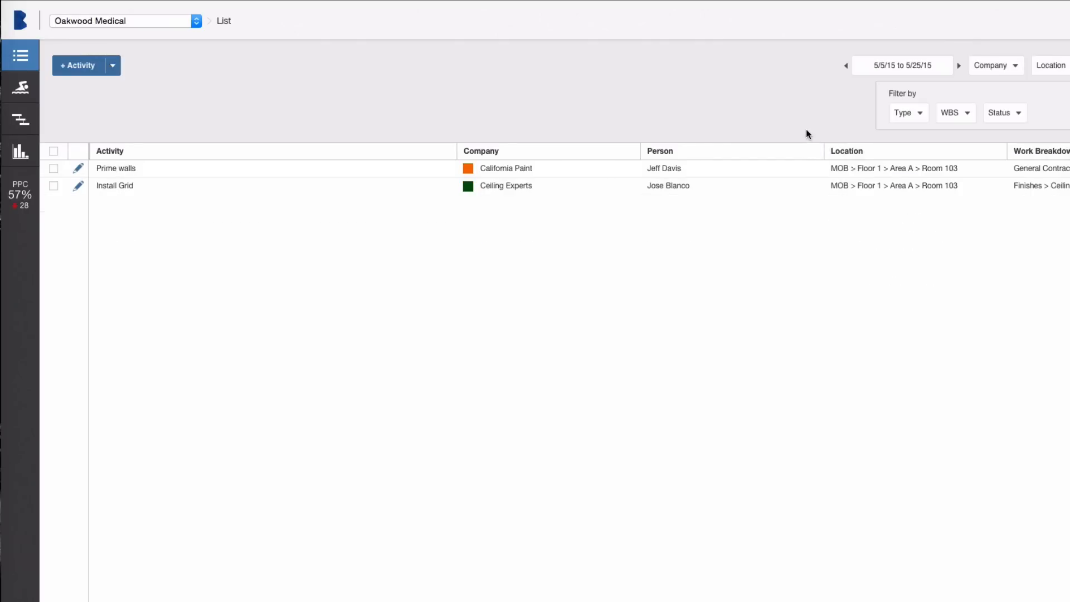
pyautogui.click(20, 153)
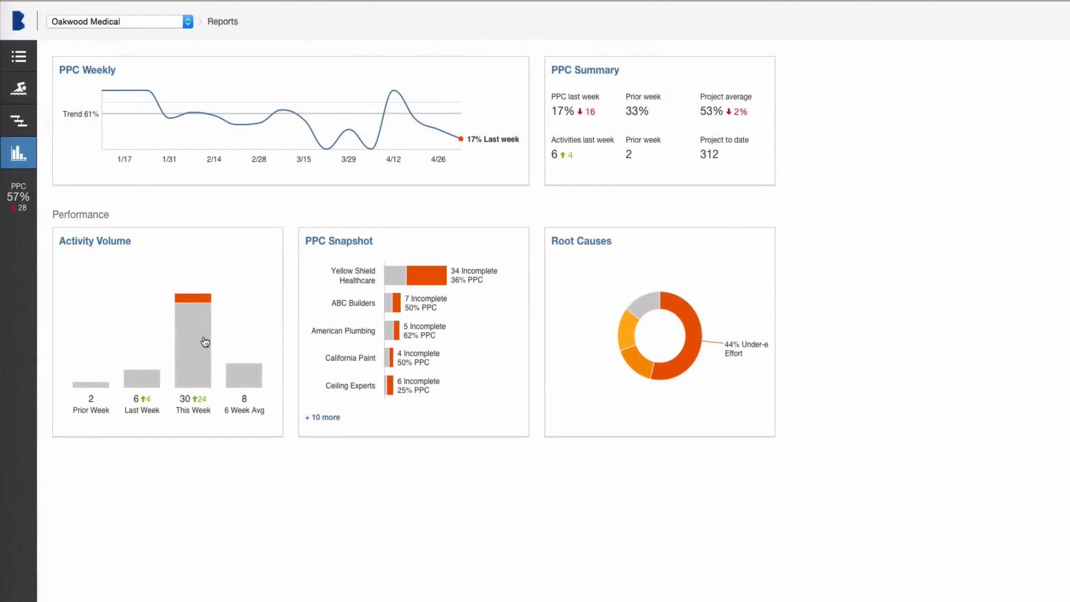
pyautogui.click(93, 241)
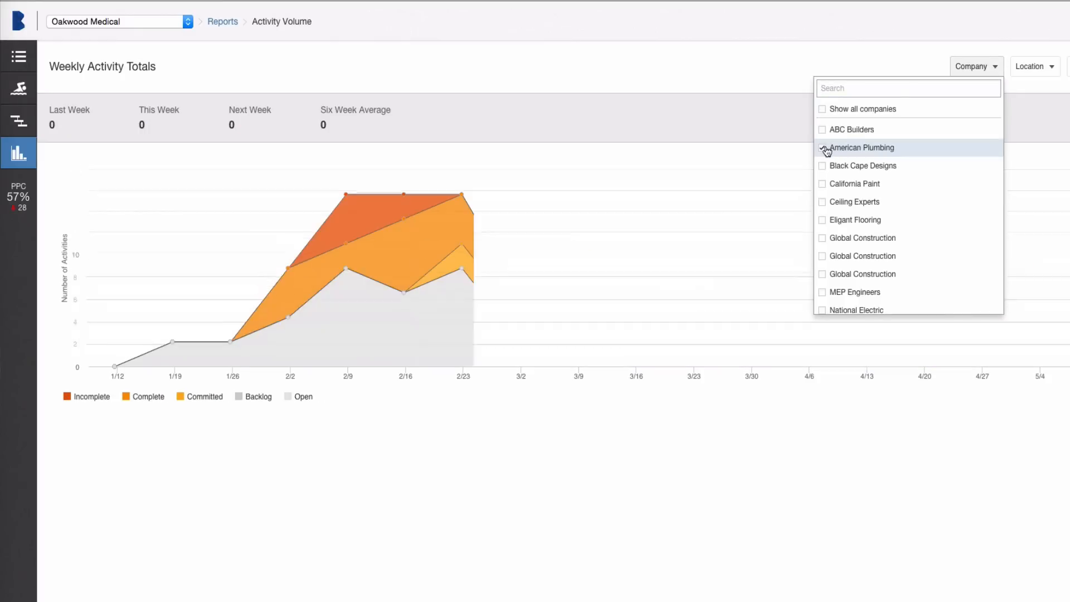
pyautogui.click(823, 147)
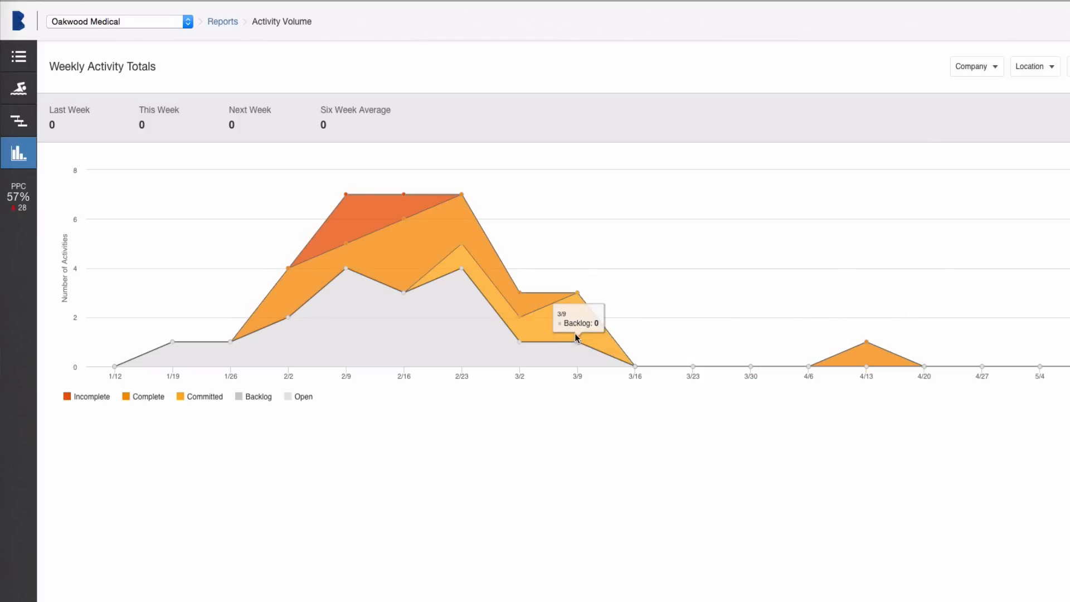
pyautogui.click(222, 21)
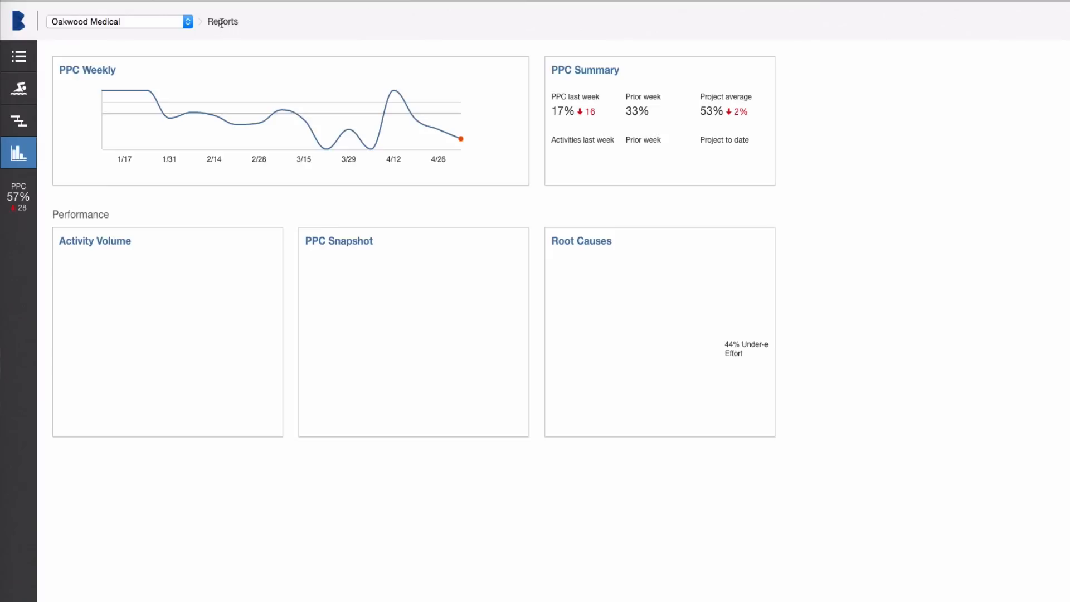
# Show the Root Causes report with all companies included
pyautogui.click(580, 240)
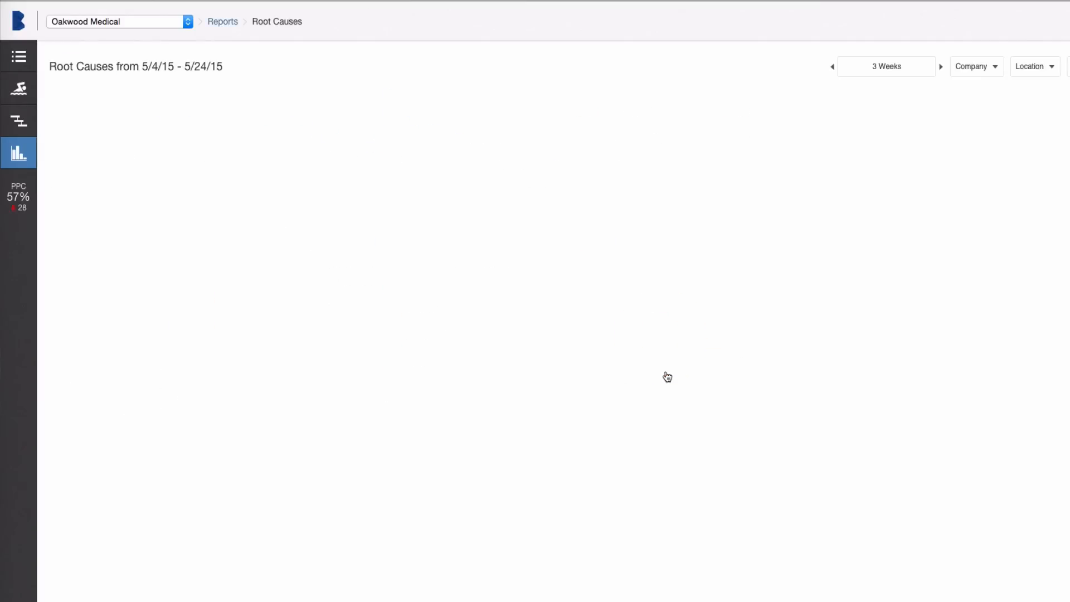
pyautogui.click(975, 65)
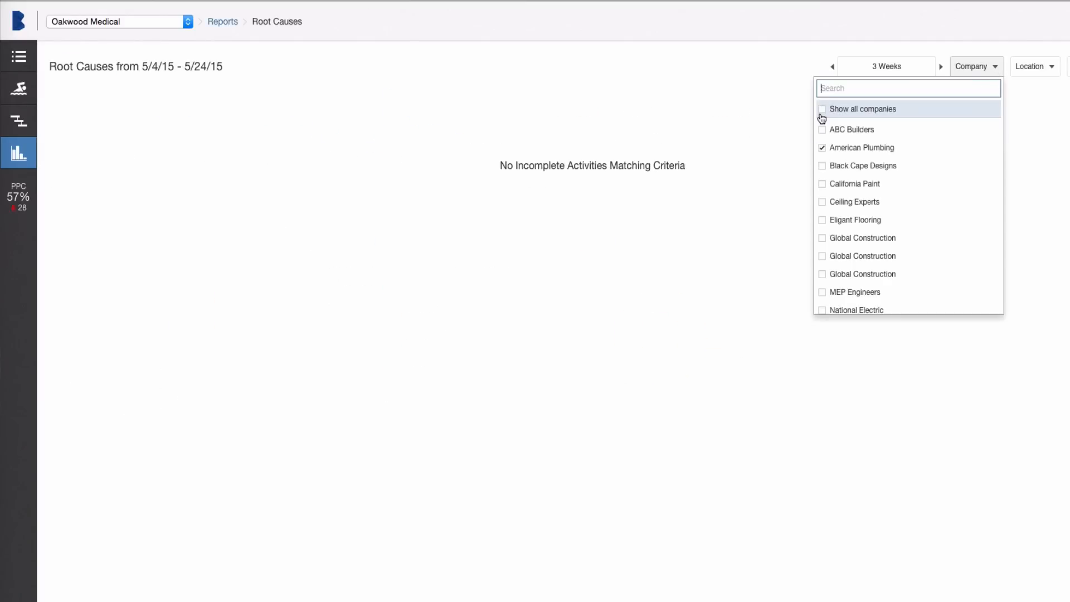
pyautogui.click(822, 108)
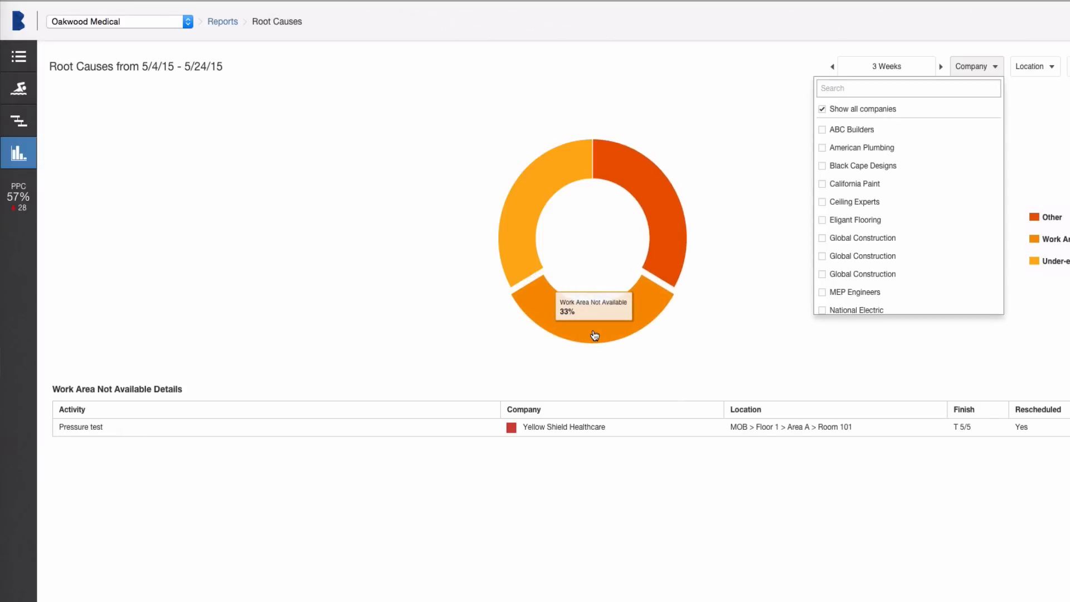
pyautogui.moveTo(521, 193)
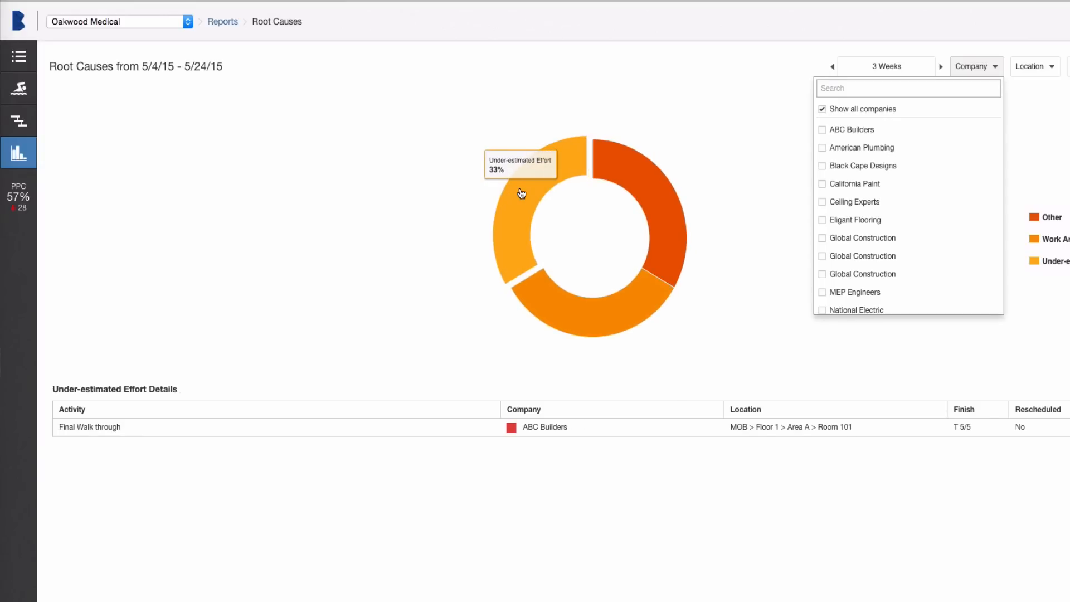
pyautogui.moveTo(550, 430)
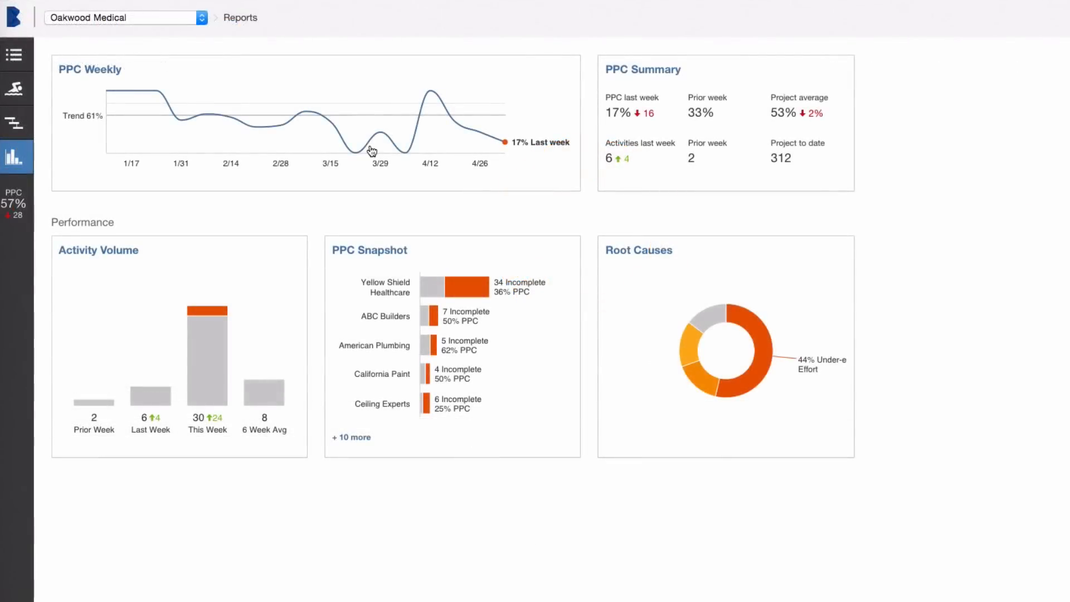
pyautogui.click(90, 69)
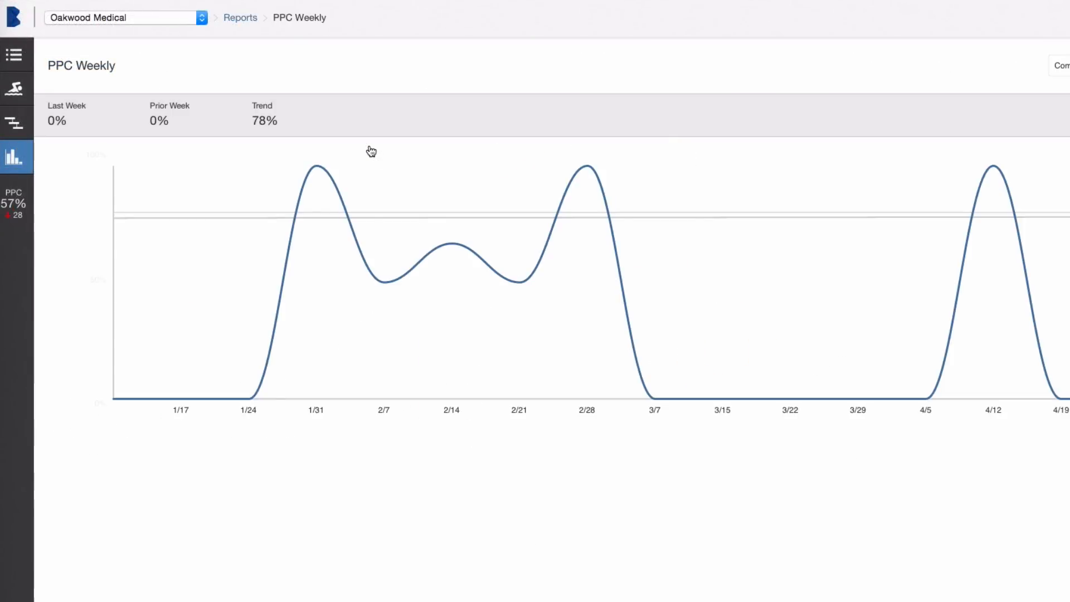
pyautogui.click(1062, 64)
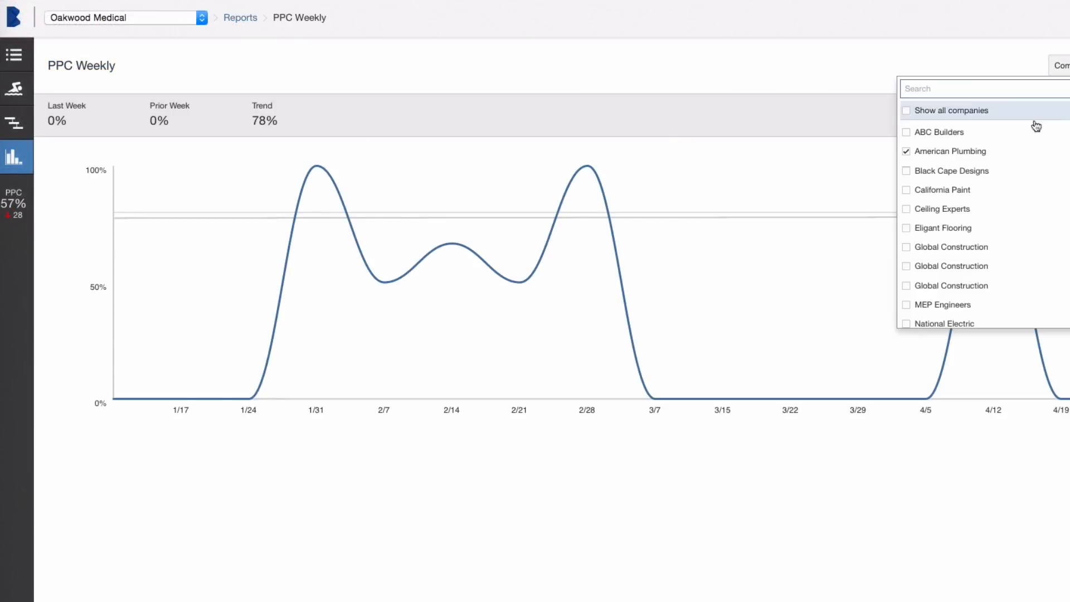
pyautogui.click(907, 110)
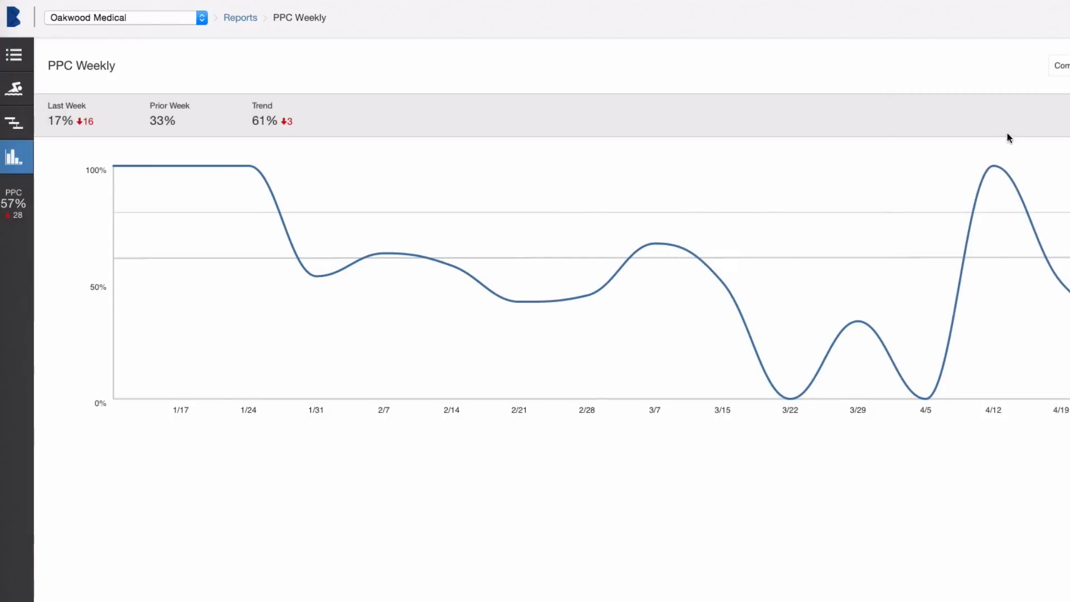
pyautogui.moveTo(992, 169)
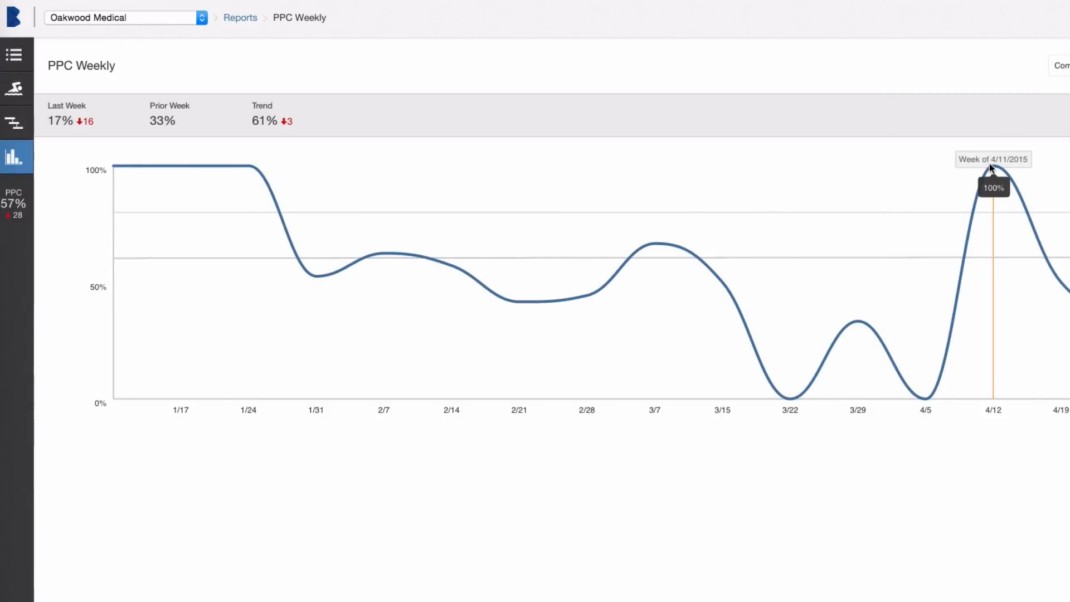
pyautogui.click(240, 17)
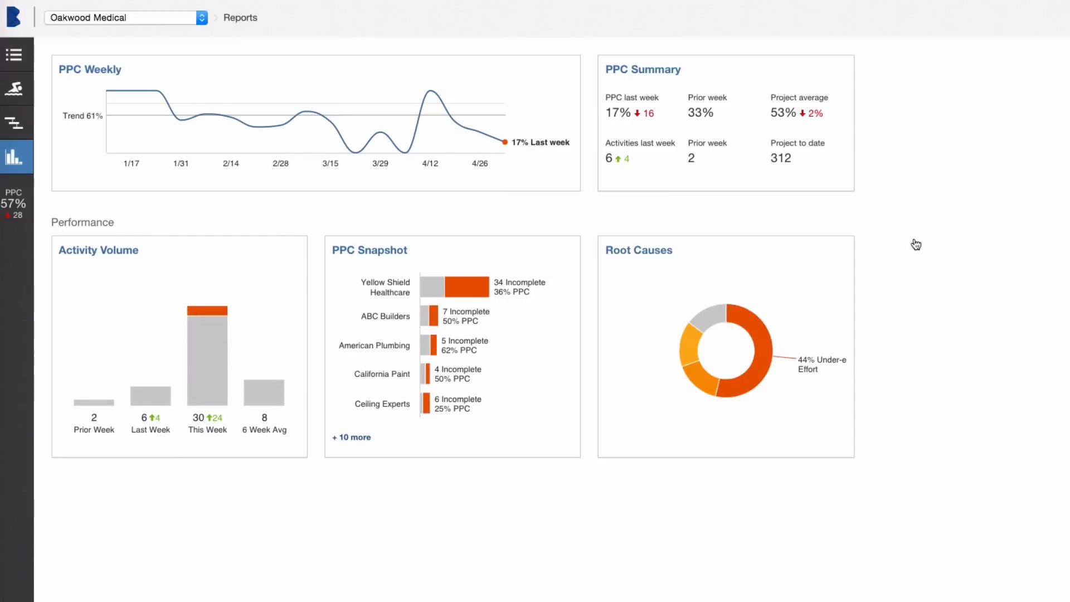
# Show the PPC Snapshot report filtered to American Plumbing only
pyautogui.click(369, 250)
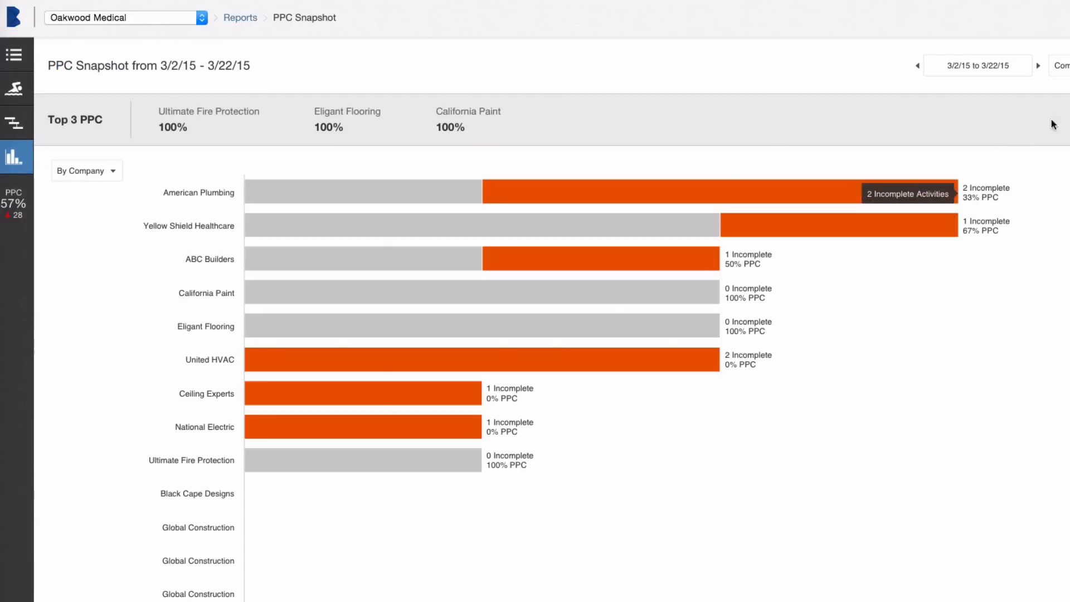
pyautogui.click(1062, 65)
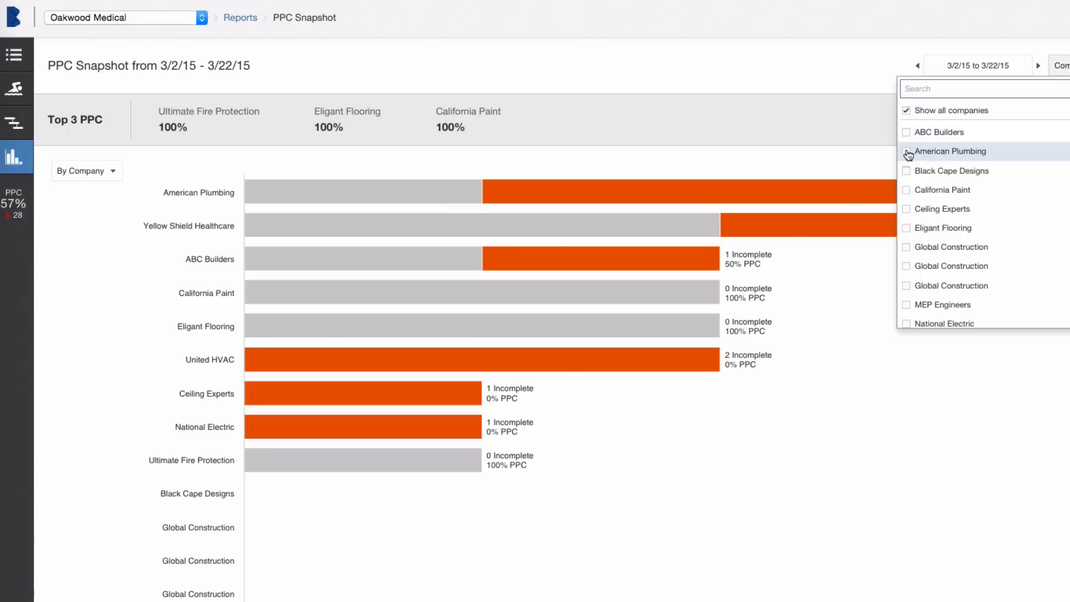
pyautogui.click(906, 151)
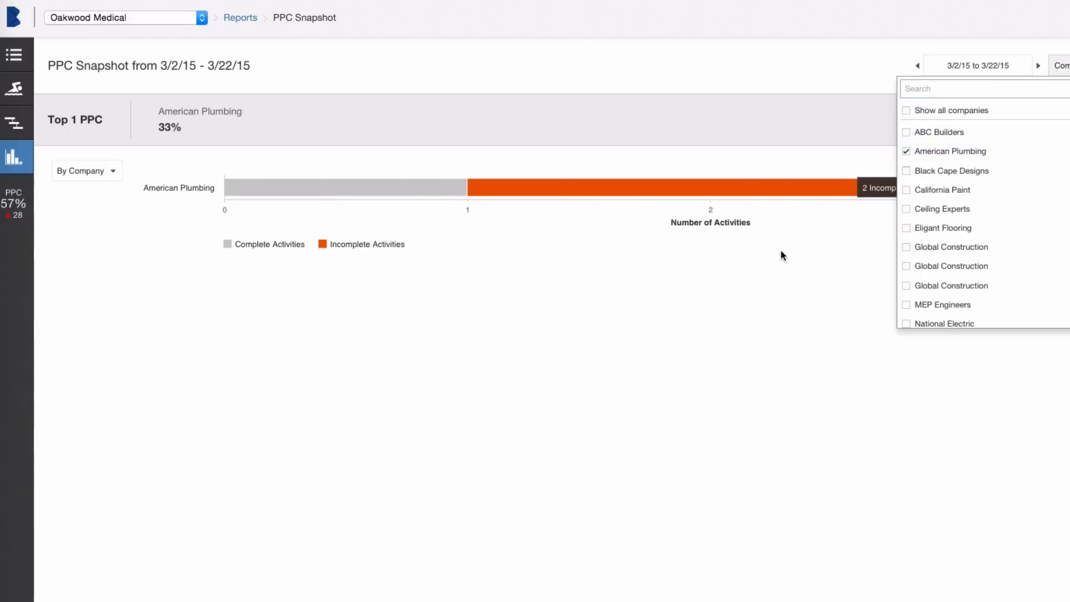